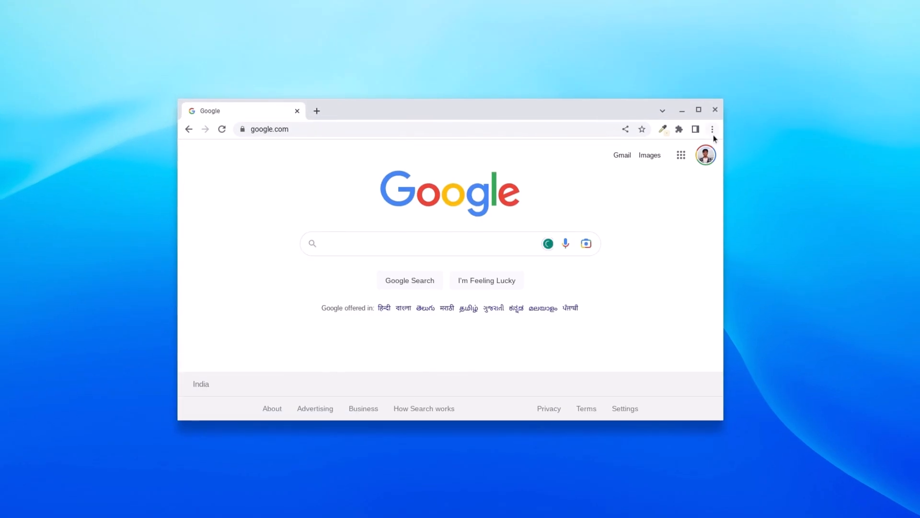
Step: Bring up Chrome's main menu and its More tools submenu from the Google homepage
{"action": "left_click", "coordinate": [711, 128]}
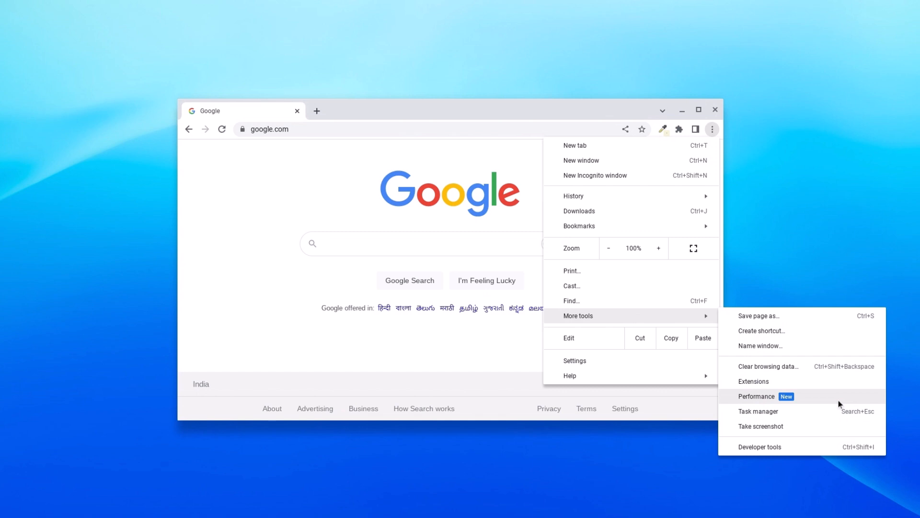
Step: Go to the Performance settings page in a new tab via More tools
{"action": "left_click", "coordinate": [756, 396]}
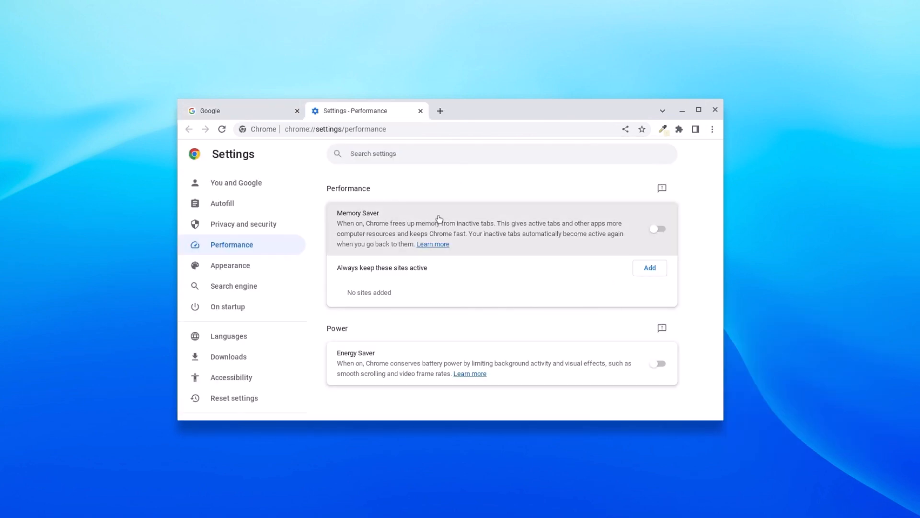
{"action": "mouse_move", "coordinate": [451, 363]}
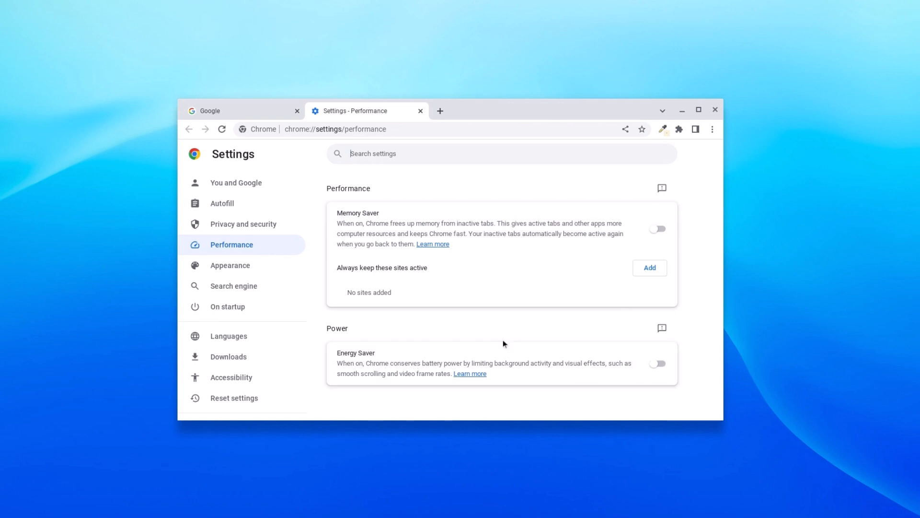
Step: Switch Energy Saver on with 'Turn on only when my battery is at 20% or lower' kept selected
{"action": "left_click", "coordinate": [657, 363]}
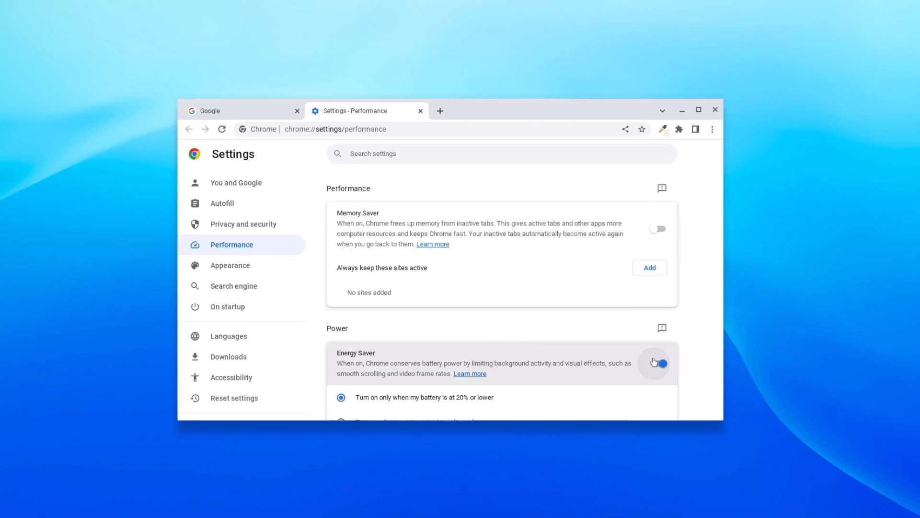
{"action": "scroll", "scroll_direction": "down", "scroll_amount": 3}
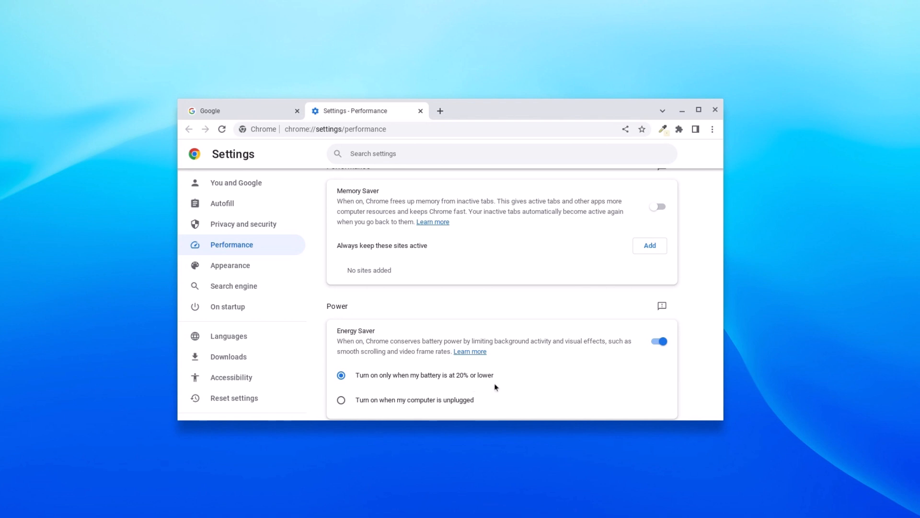
{"action": "mouse_move", "coordinate": [375, 410]}
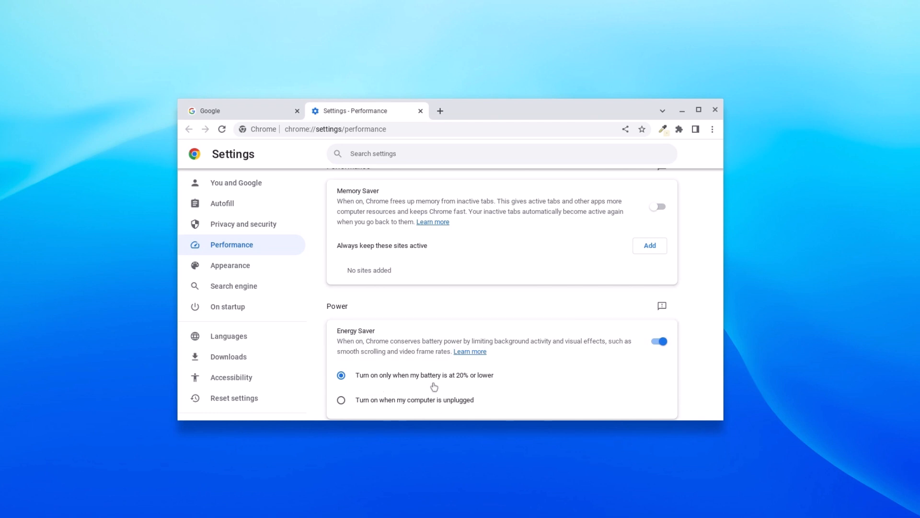
{"action": "mouse_move", "coordinate": [439, 385]}
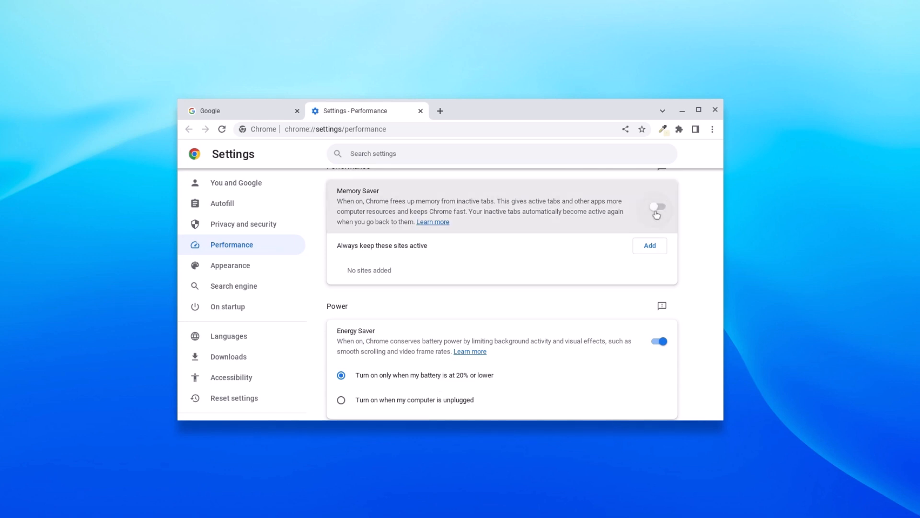
Step: Switch Memory Saver on so both it and Energy Saver are active
{"action": "left_click", "coordinate": [656, 207]}
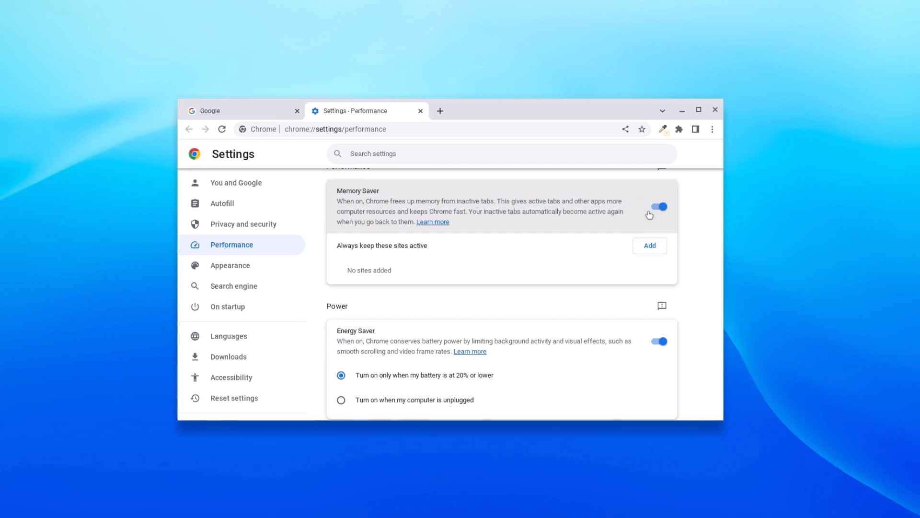
{"action": "mouse_move", "coordinate": [486, 278]}
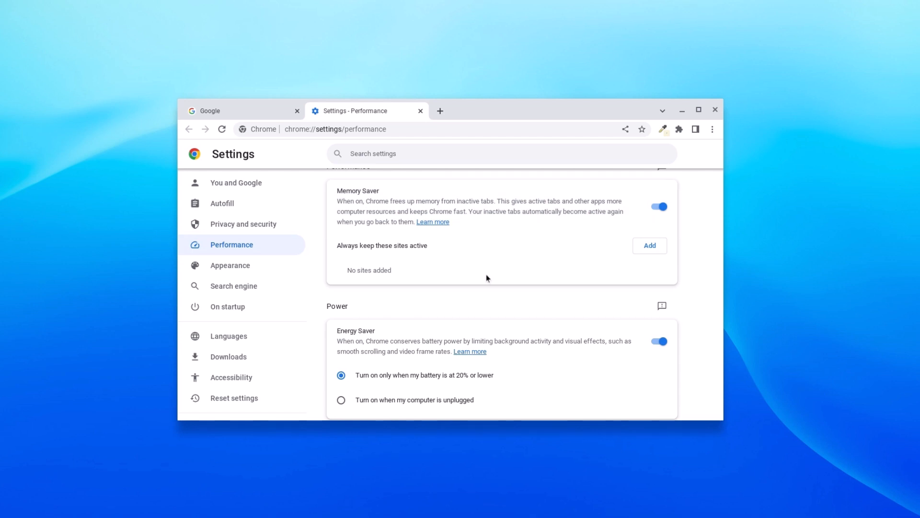
{"action": "mouse_move", "coordinate": [383, 205]}
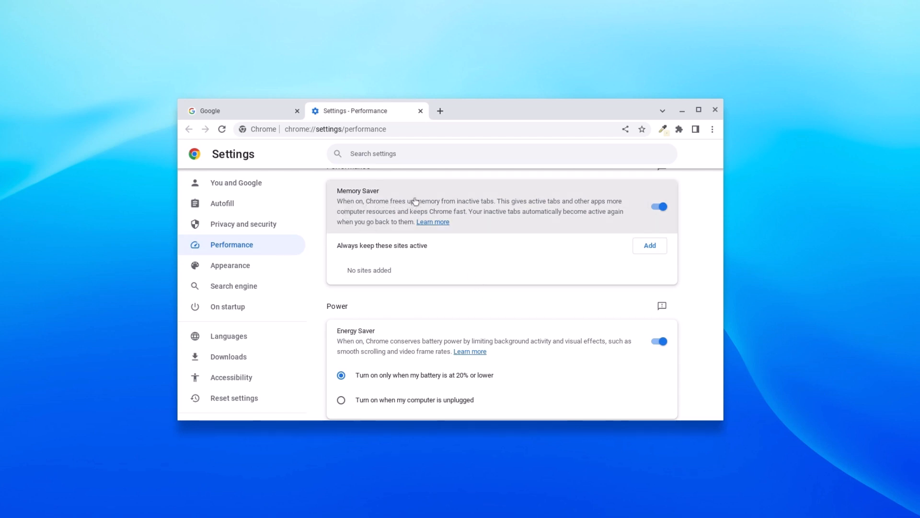
{"action": "mouse_move", "coordinate": [500, 161]}
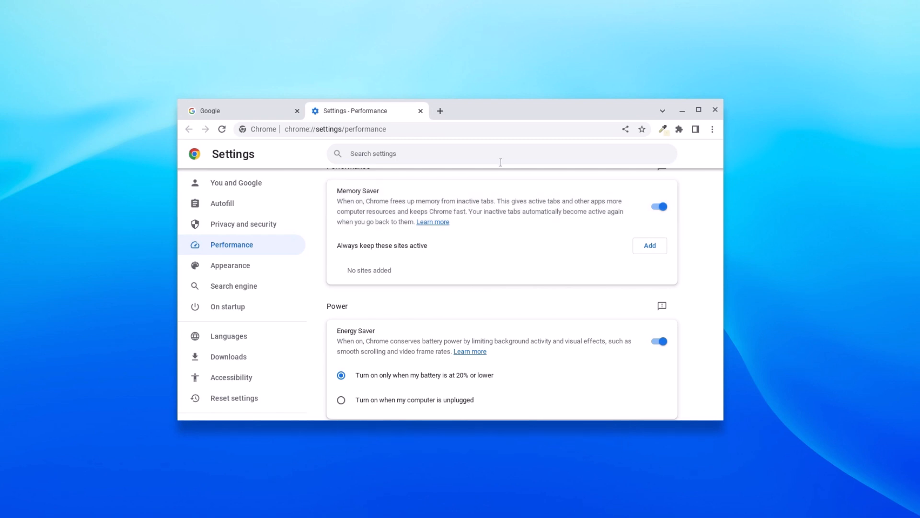
{"action": "mouse_move", "coordinate": [387, 305]}
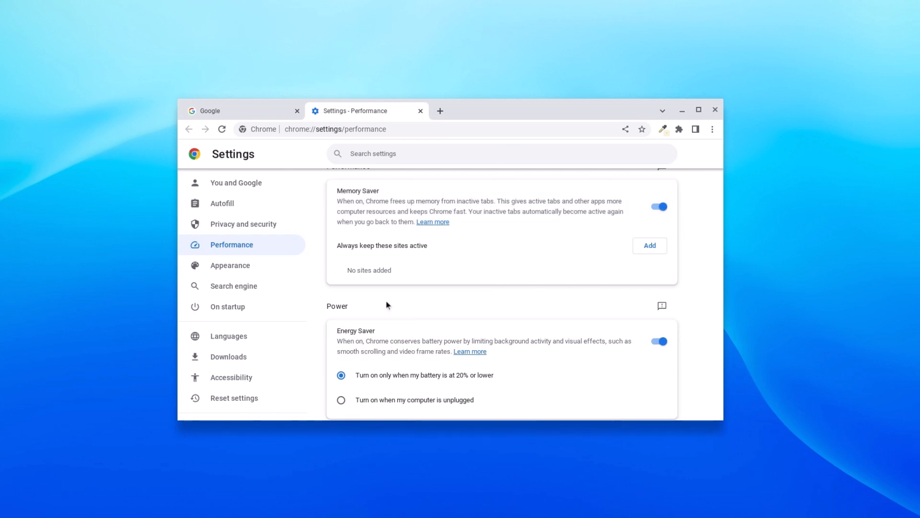
{"action": "mouse_move", "coordinate": [336, 351]}
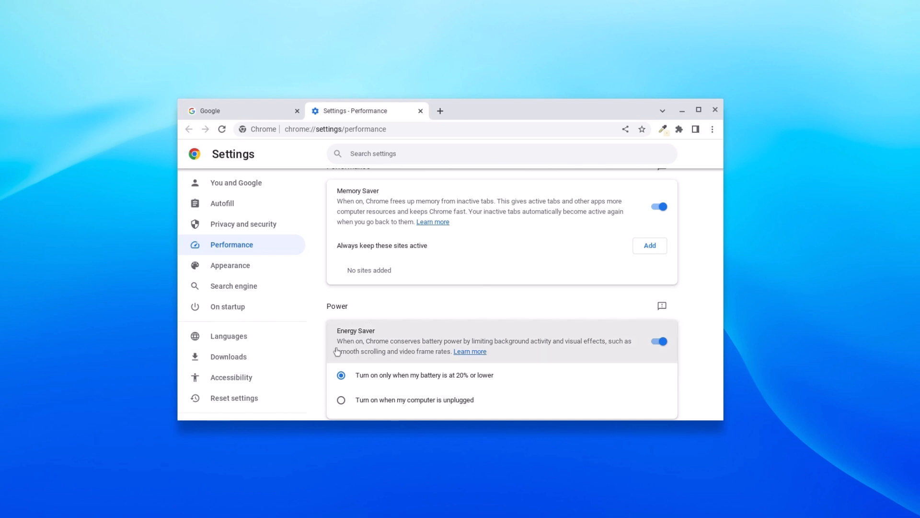
{"action": "mouse_move", "coordinate": [564, 309]}
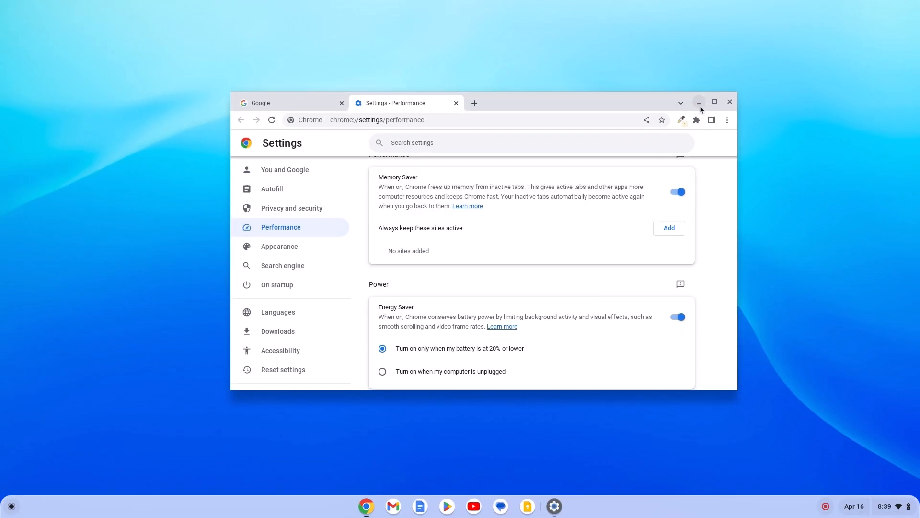
Step: Minimize the Chrome settings window, leaving the desktop visible
{"action": "left_click", "coordinate": [699, 102]}
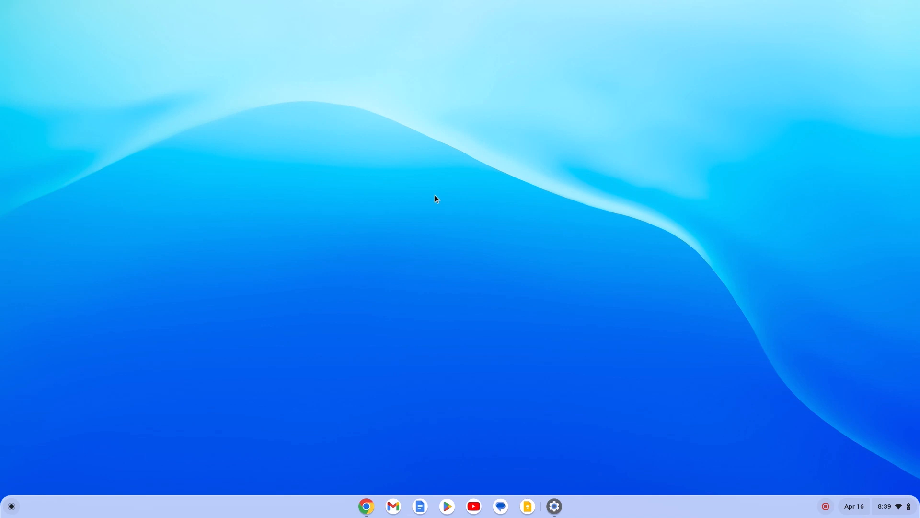